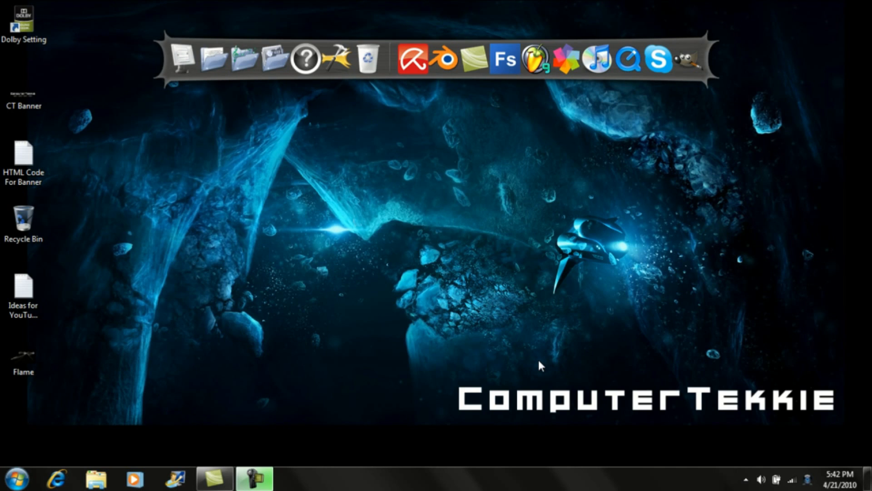
- View the existing Flame picture from the desktop in Windows Photo Viewer
{"action": "left_click", "coordinate": [23, 356]}
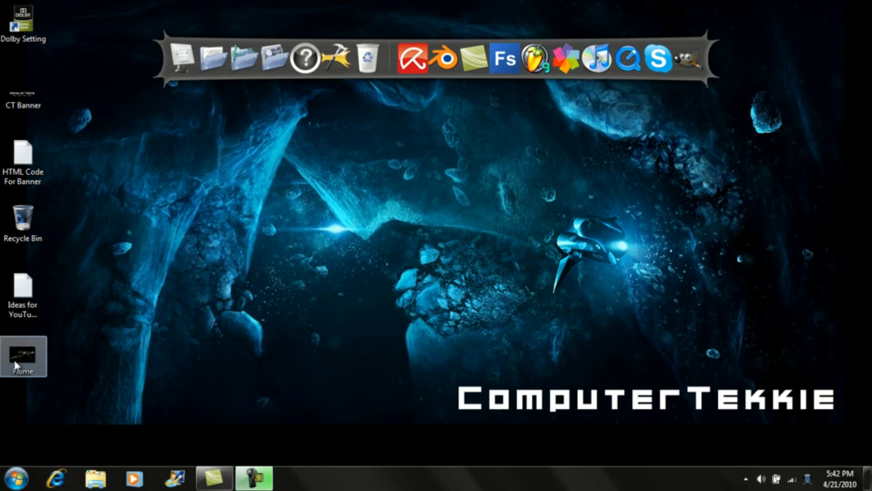
{"action": "double_click", "coordinate": [23, 357]}
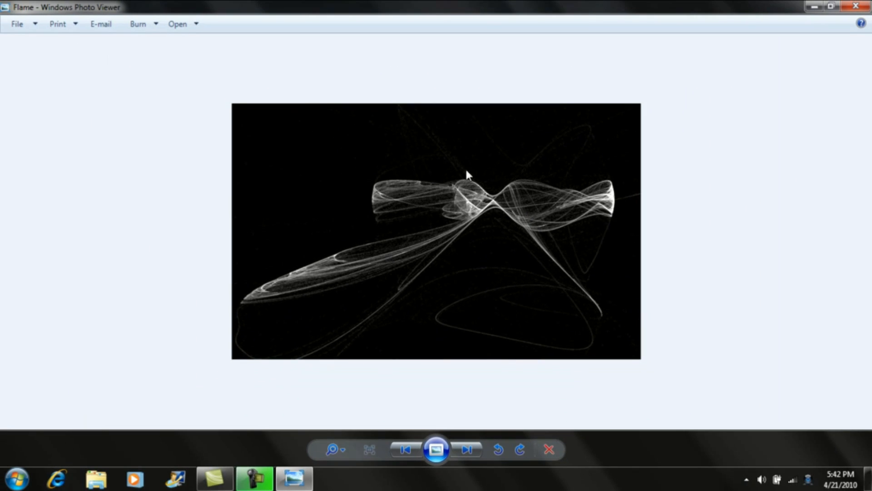
{"action": "mouse_move", "coordinate": [829, 6]}
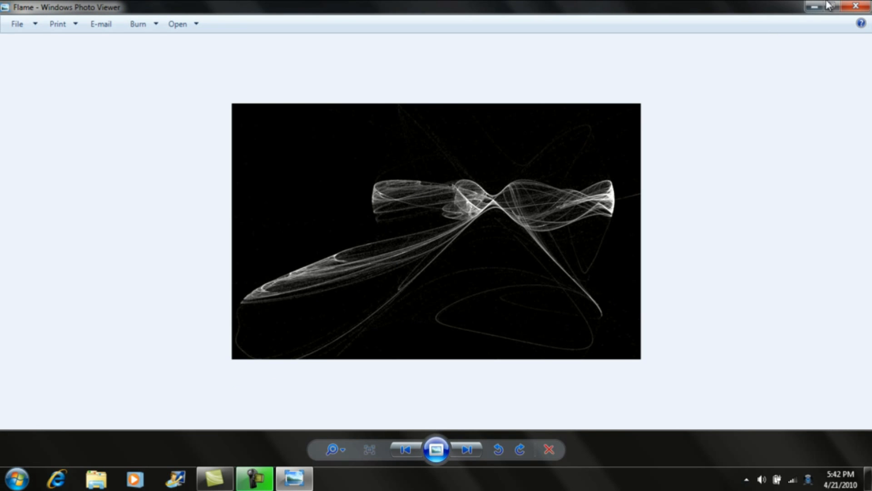
- Close the viewer, start GIMP and create a new 640 by 400 pixel image
{"action": "left_click", "coordinate": [855, 7]}
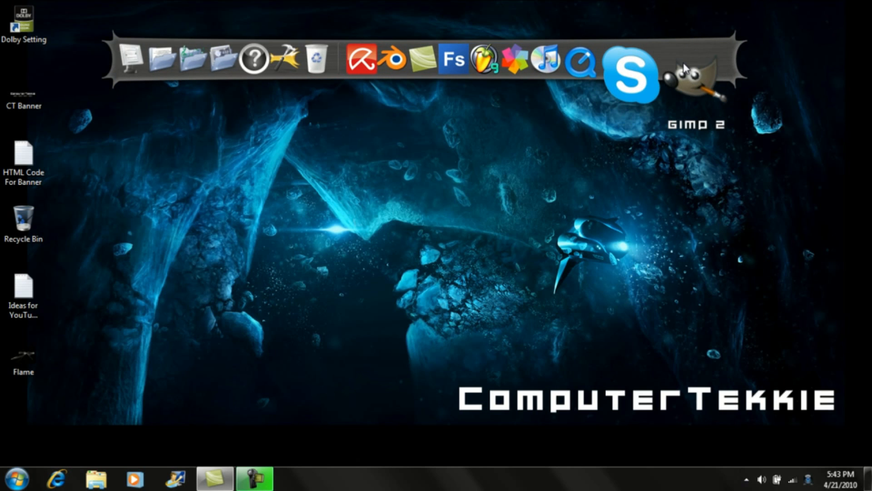
{"action": "left_click", "coordinate": [697, 76]}
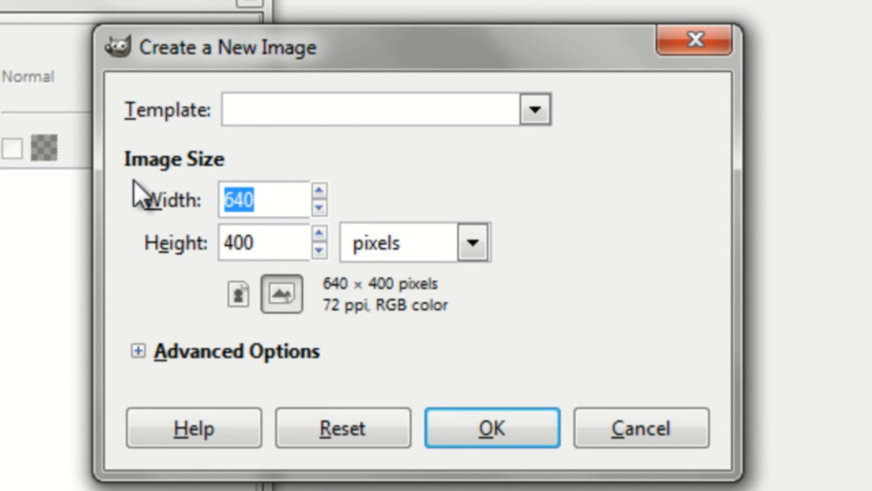
{"action": "mouse_move", "coordinate": [345, 206]}
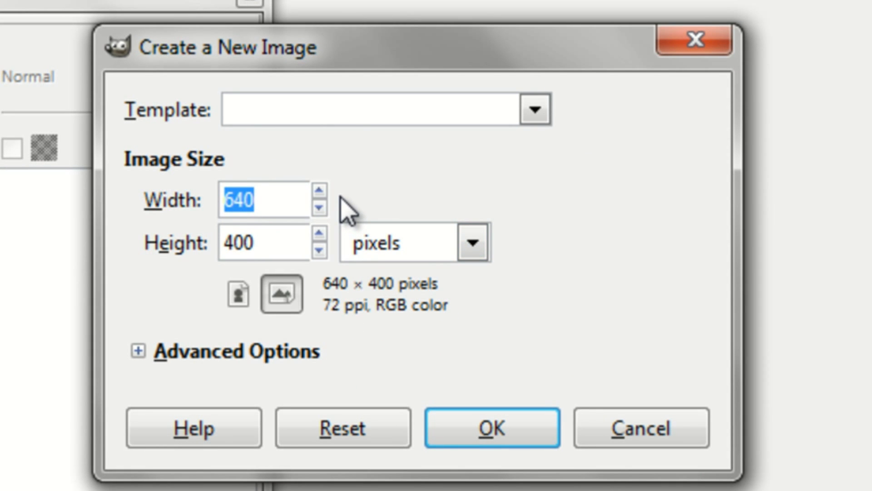
{"action": "left_click", "coordinate": [491, 428]}
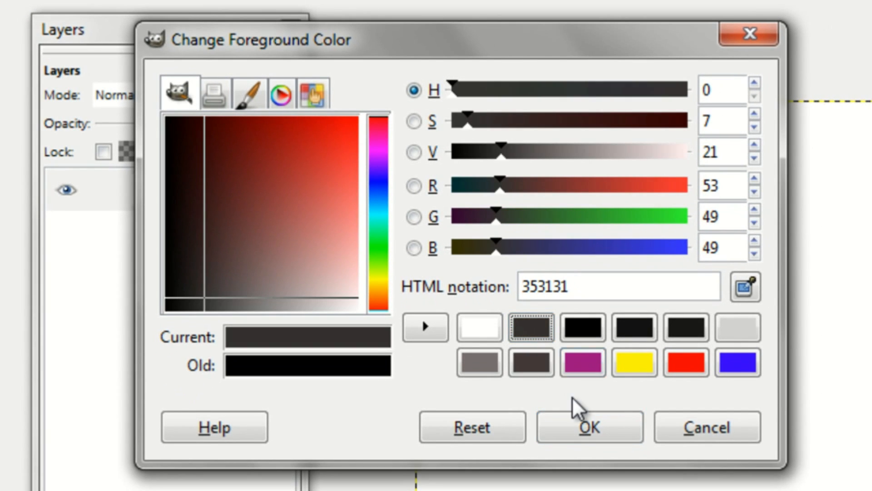
{"action": "mouse_move", "coordinate": [200, 312]}
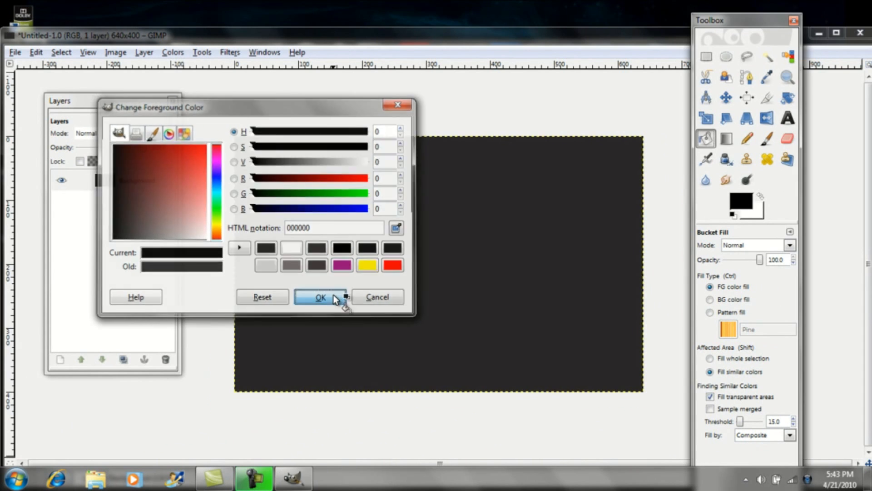
- Confirm black (000000) as the foreground colour for filling the canvas
{"action": "left_click", "coordinate": [320, 296]}
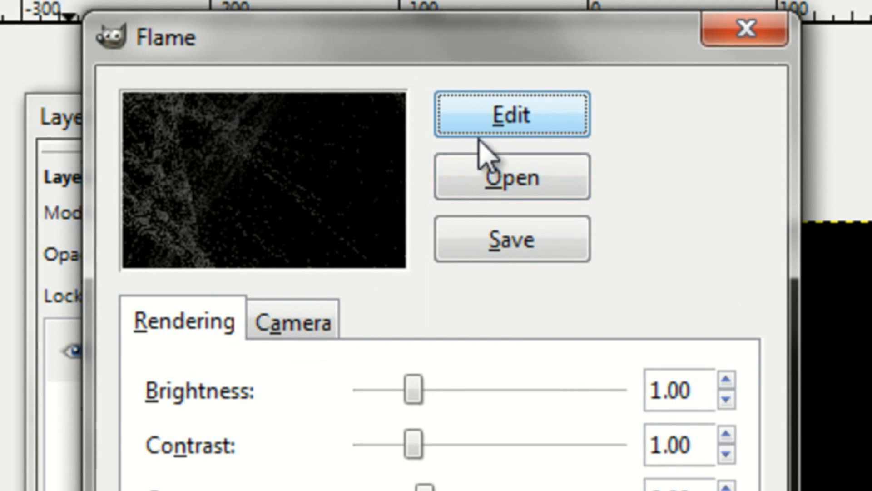
- In the Flame editor choose Ex variation, raise speed, randomize and pick a design
{"action": "left_click", "coordinate": [511, 115]}
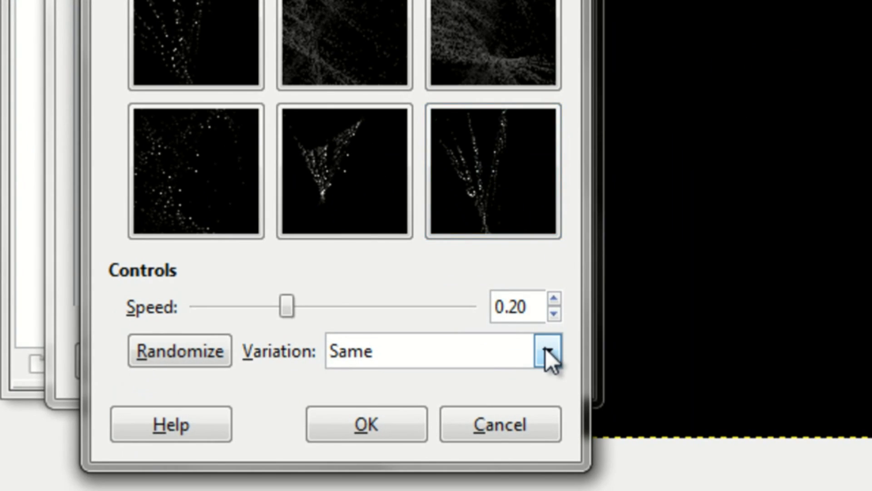
{"action": "left_click", "coordinate": [547, 353]}
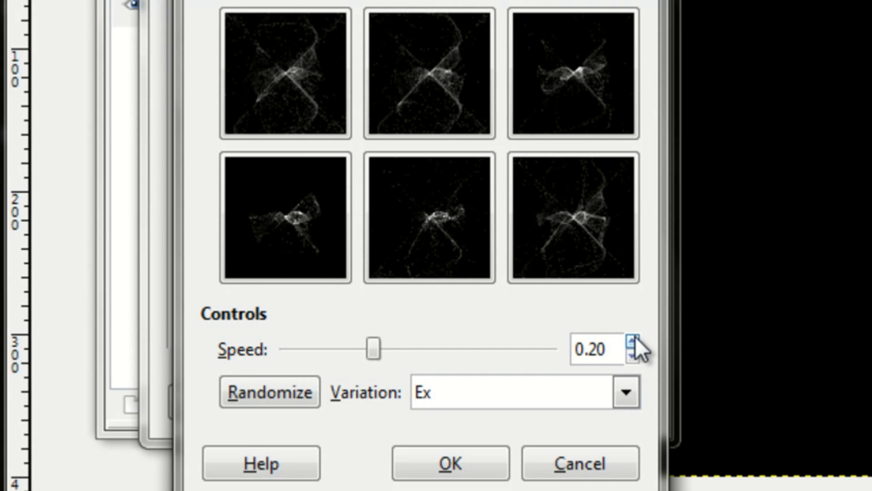
{"action": "left_click", "coordinate": [631, 341]}
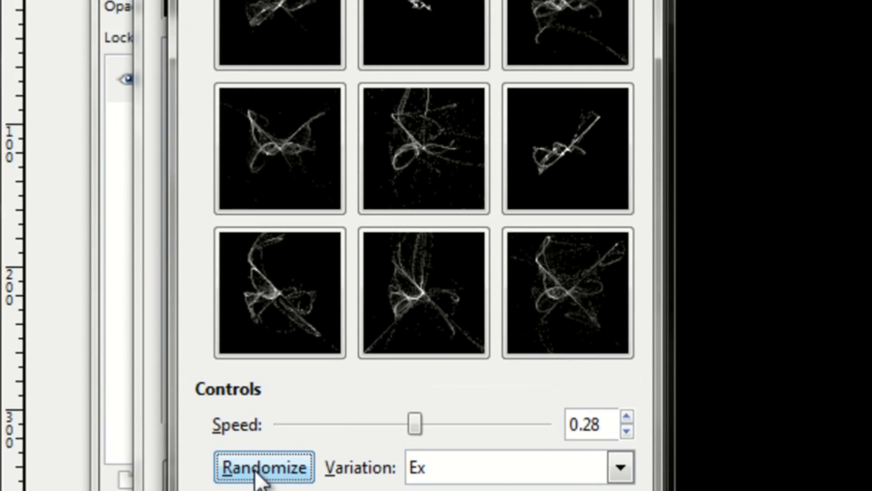
{"action": "left_click", "coordinate": [264, 466]}
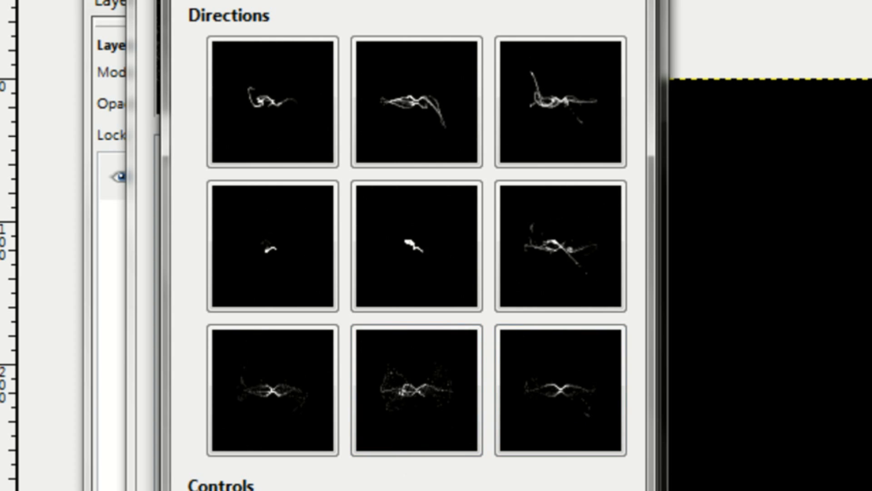
{"action": "left_click", "coordinate": [416, 390]}
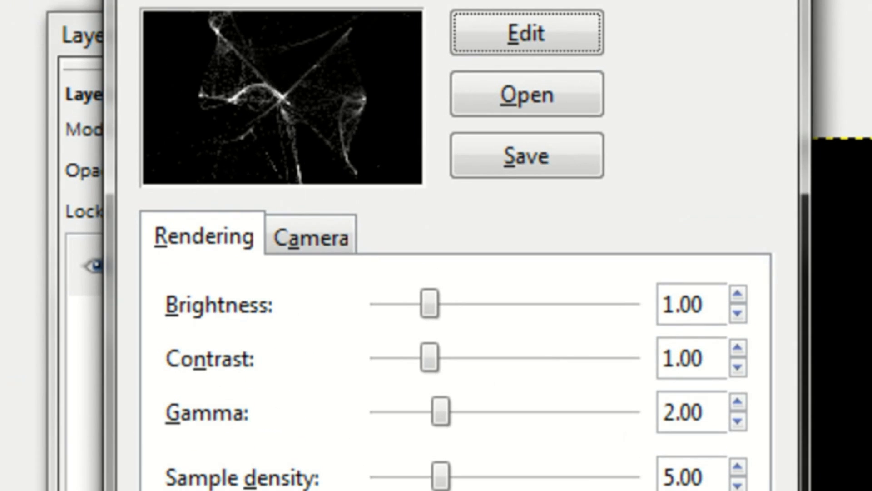
{"action": "mouse_move", "coordinate": [389, 273]}
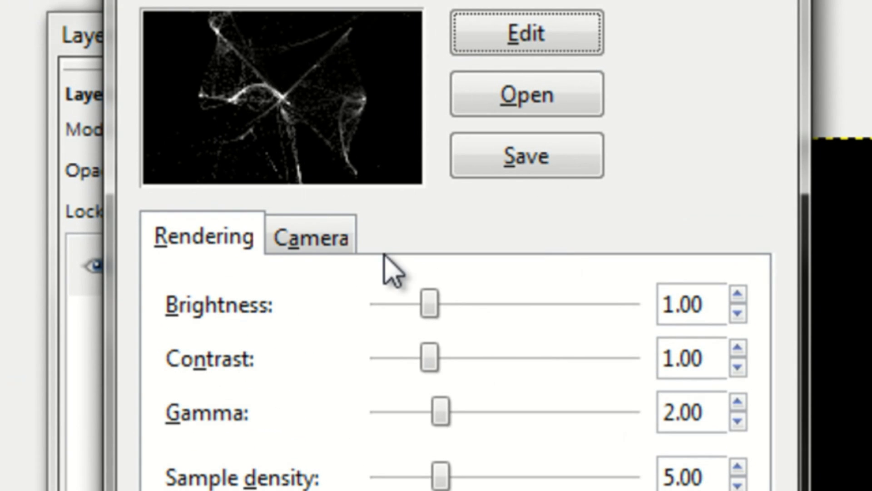
- Set Flame rendering to brightness 1.41, contrast 1.30 and gamma 1.68
{"action": "left_click_drag", "start_coordinate": [425, 305], "coordinate": [435, 304]}
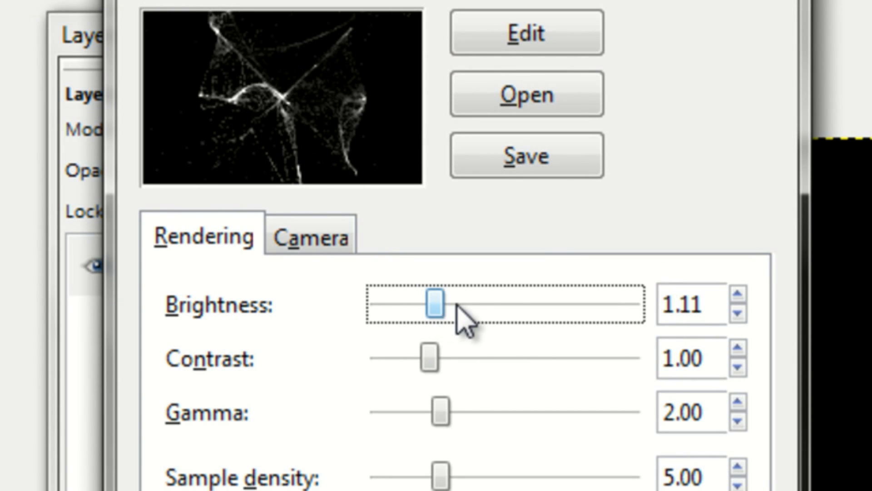
{"action": "left_click_drag", "start_coordinate": [434, 304], "coordinate": [450, 304]}
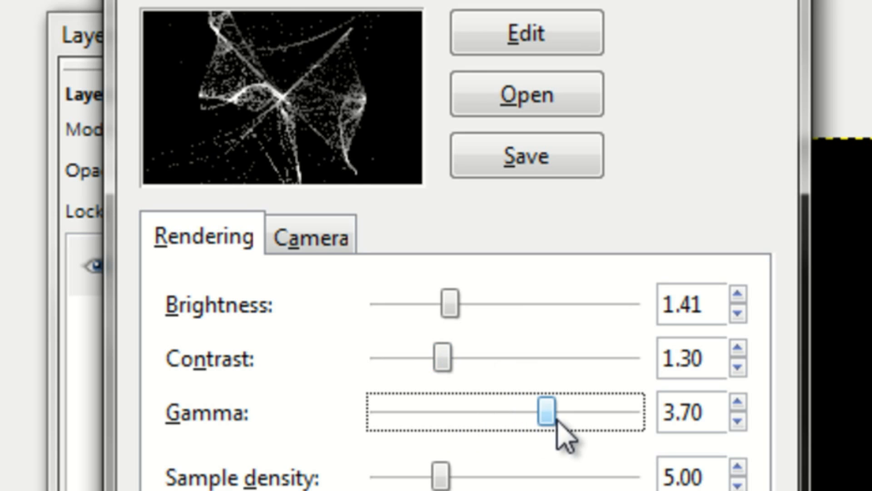
{"action": "left_click_drag", "start_coordinate": [531, 411], "coordinate": [438, 411]}
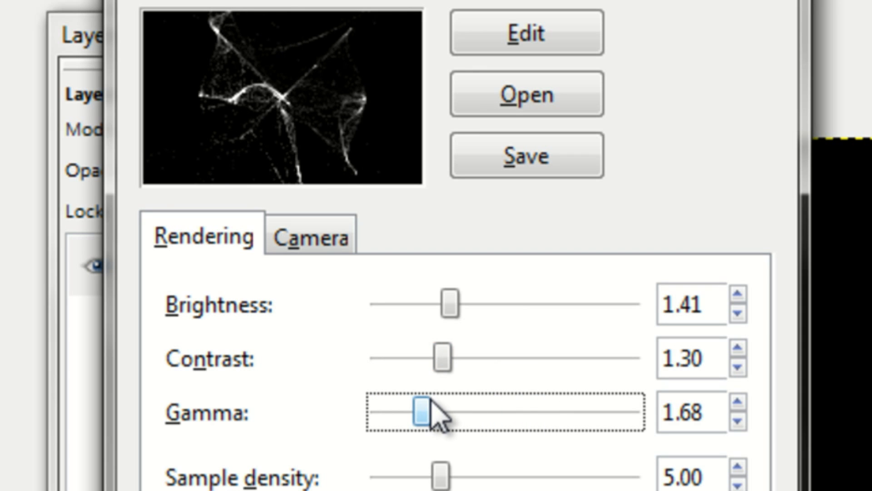
- Adjust the Flame camera to X 0.02, Y -0.06 and render it onto the canvas
{"action": "left_click", "coordinate": [311, 237]}
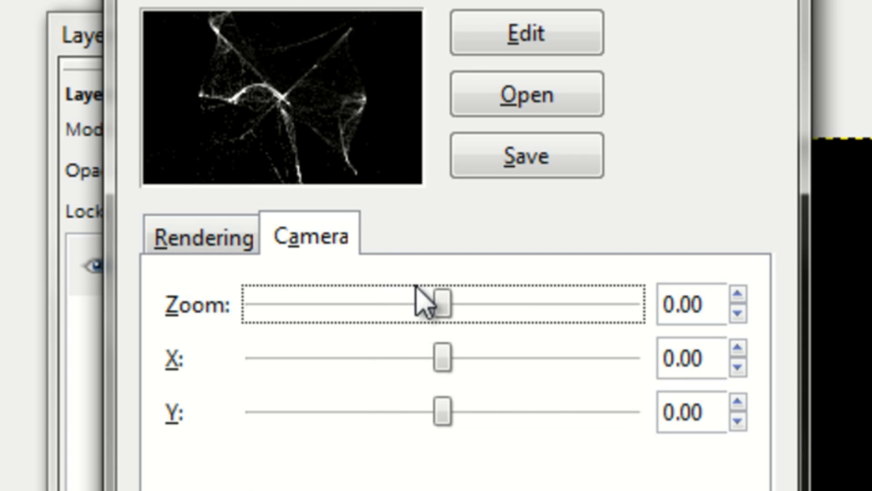
{"action": "left_click_drag", "start_coordinate": [435, 305], "coordinate": [510, 304]}
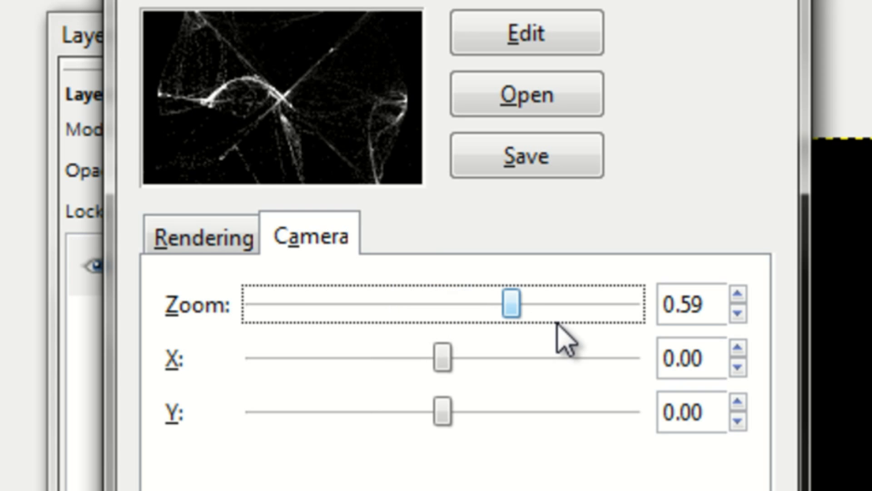
{"action": "left_click_drag", "start_coordinate": [509, 305], "coordinate": [455, 304]}
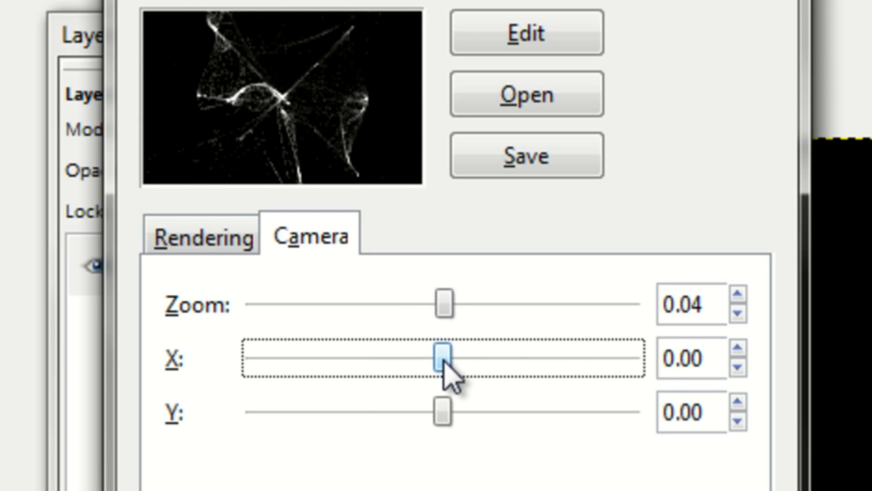
{"action": "left_click_drag", "start_coordinate": [443, 358], "coordinate": [459, 358]}
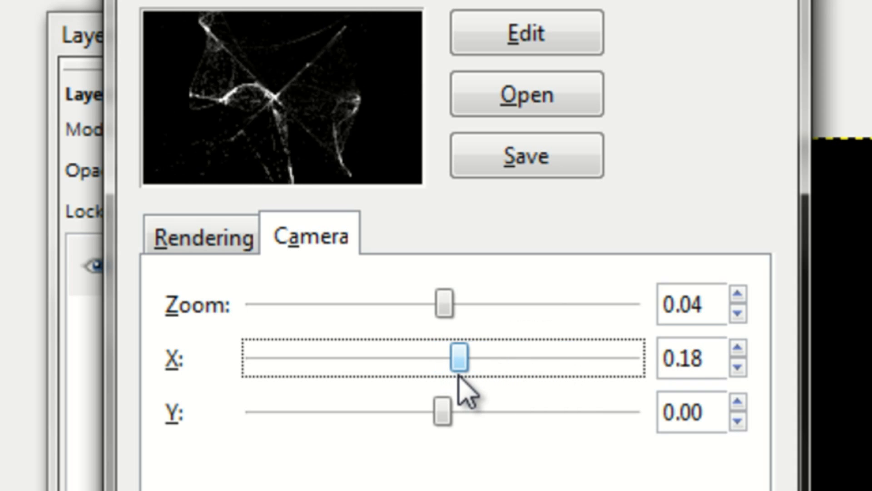
{"action": "left_click_drag", "start_coordinate": [459, 357], "coordinate": [443, 357]}
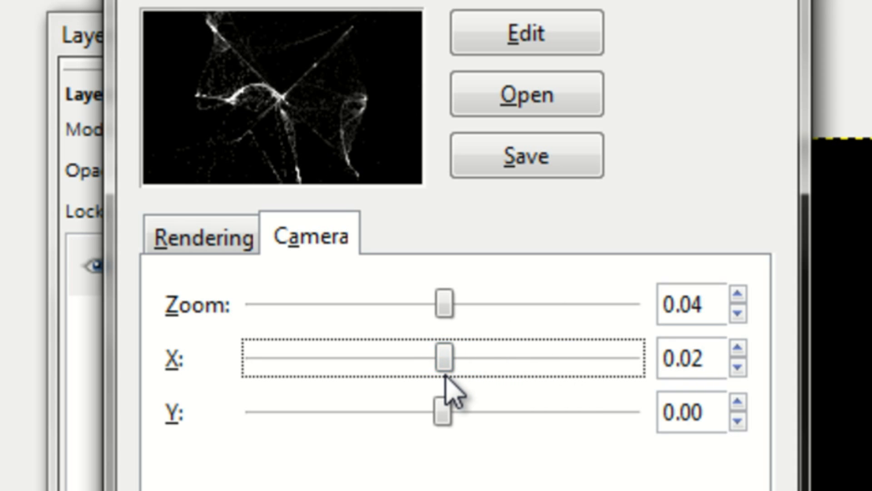
{"action": "left_click_drag", "start_coordinate": [439, 414], "coordinate": [485, 414]}
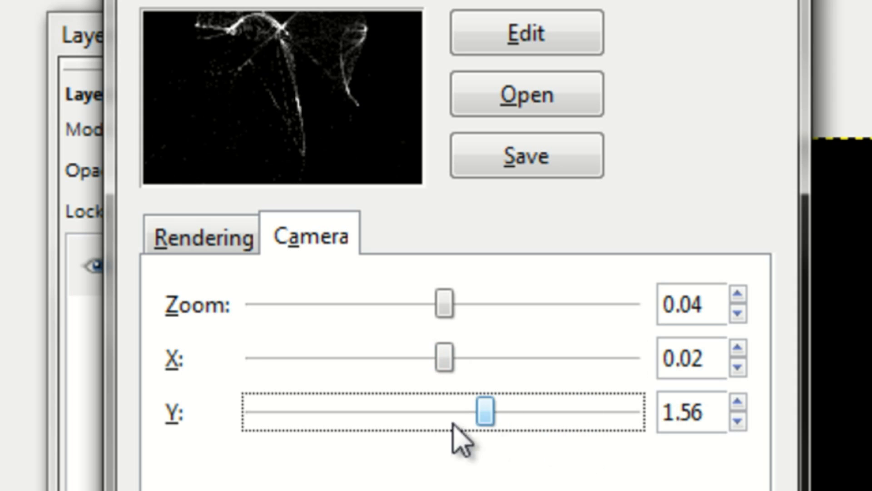
{"action": "left_click_drag", "start_coordinate": [484, 412], "coordinate": [422, 411]}
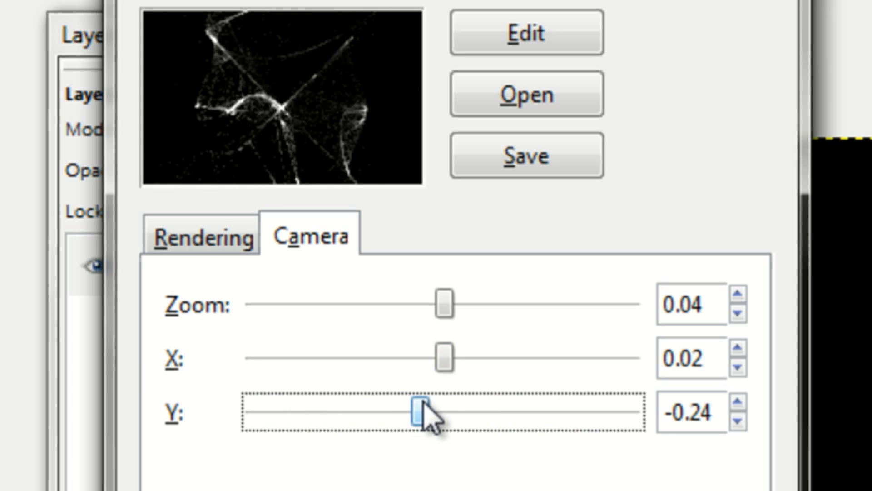
{"action": "left_click_drag", "start_coordinate": [440, 415], "coordinate": [434, 414]}
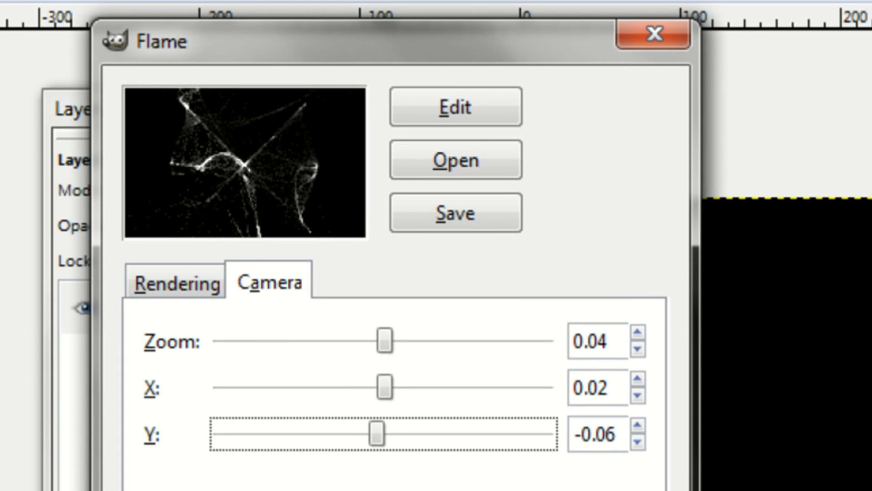
{"action": "mouse_move", "coordinate": [243, 181]}
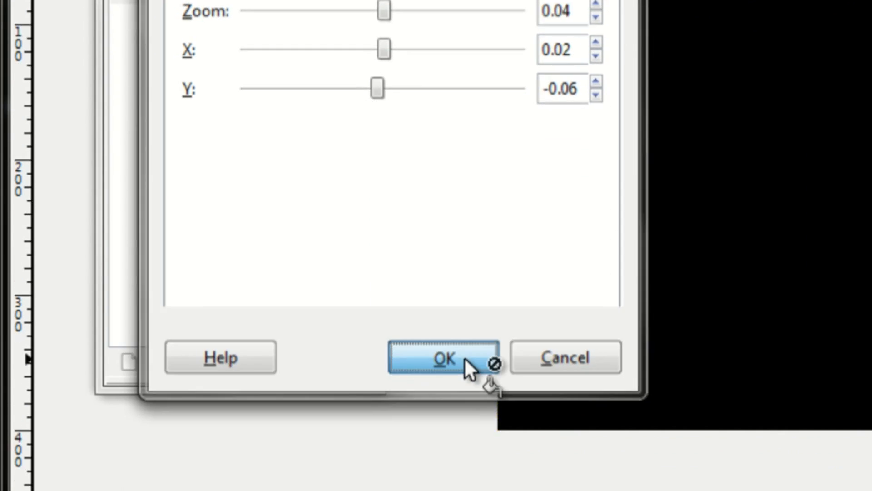
{"action": "left_click", "coordinate": [442, 357]}
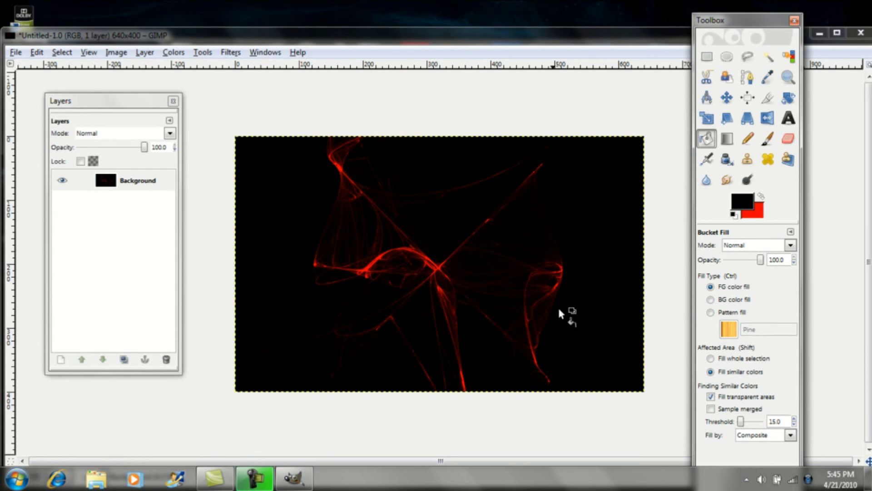
{"action": "mouse_move", "coordinate": [362, 142]}
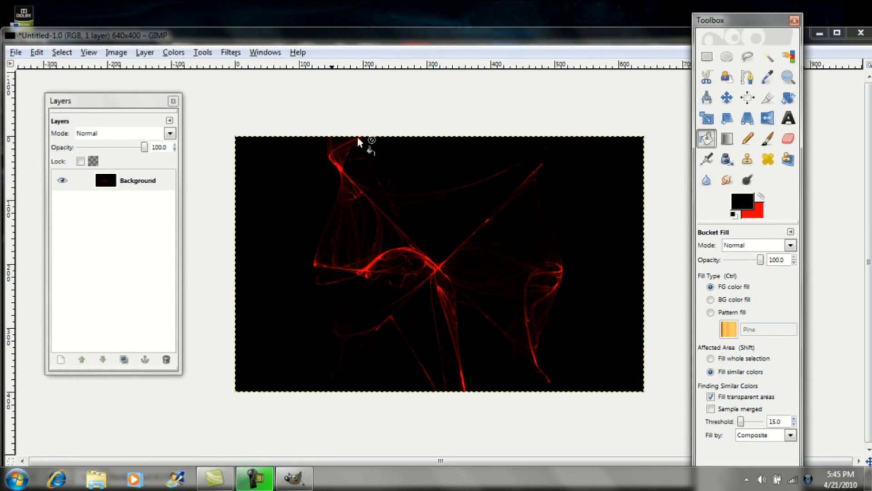
- Undo the red render and rerender the Flame in white on the black canvas
{"action": "left_click", "coordinate": [36, 52]}
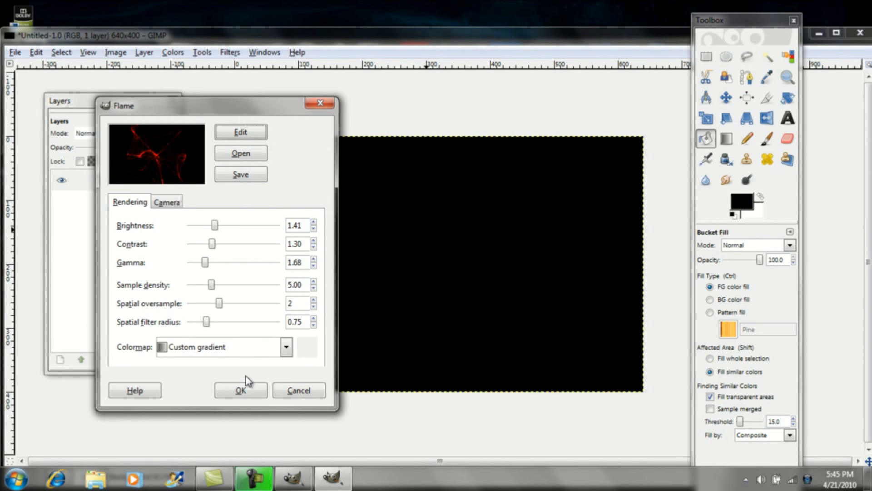
{"action": "left_click", "coordinate": [299, 390]}
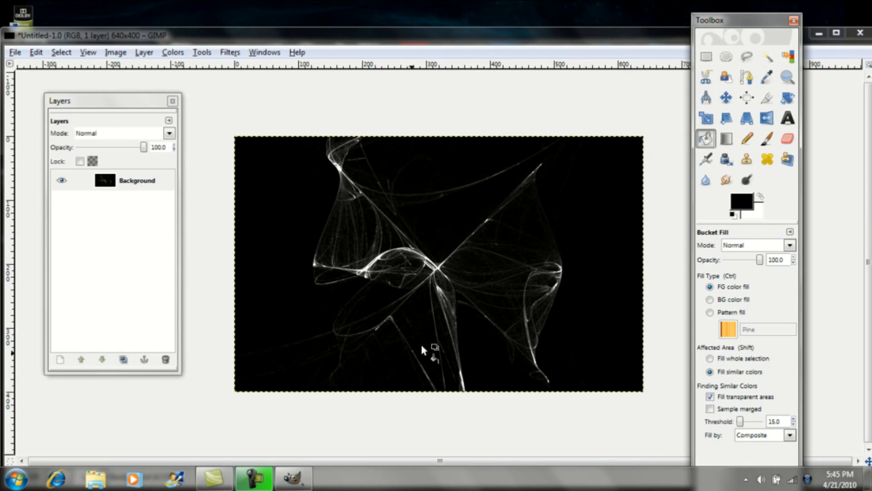
{"action": "mouse_move", "coordinate": [433, 309]}
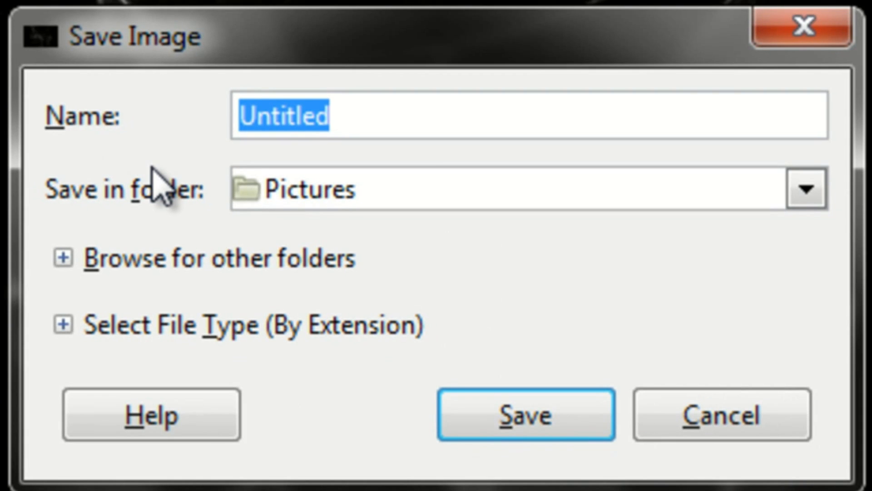
- Save as flame.jpg on the Desktop, overwriting the old file, at JPEG quality 85
{"action": "type", "text": "flame"}
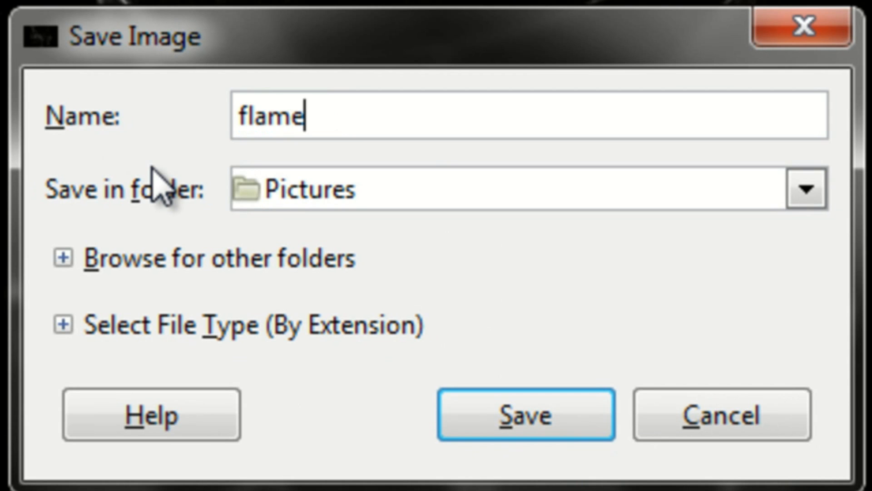
{"action": "type", "text": ".jpg"}
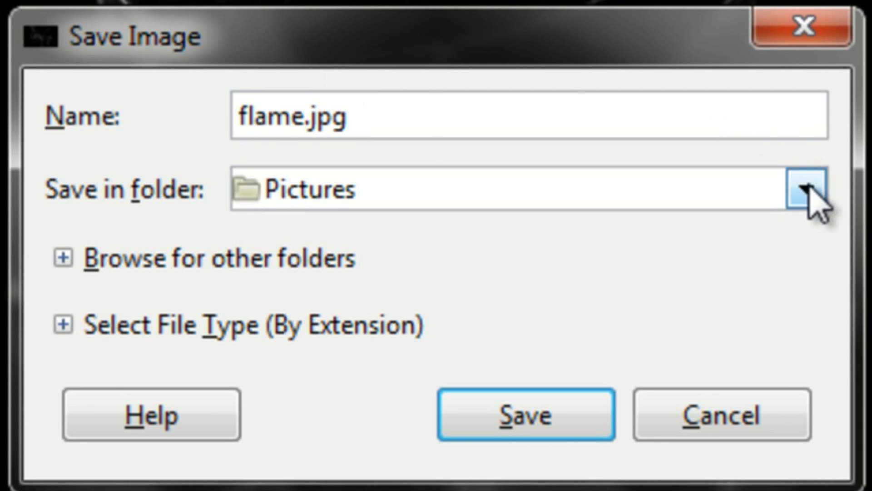
{"action": "left_click", "coordinate": [804, 188]}
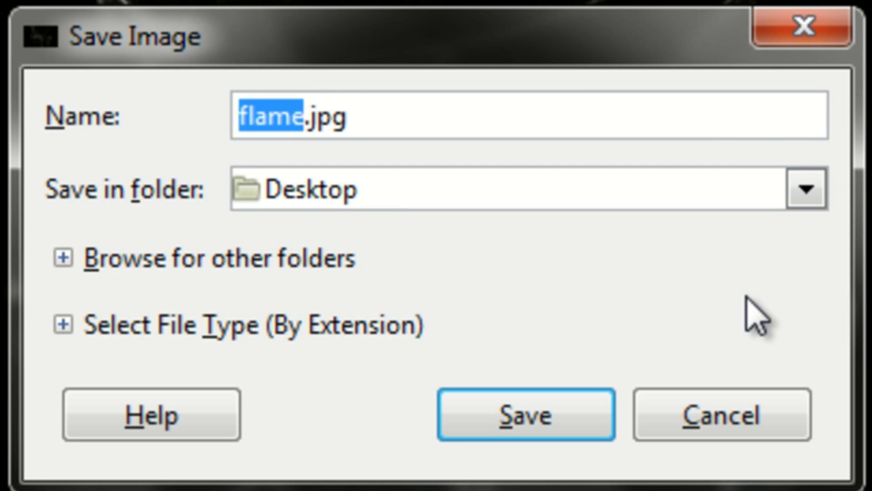
{"action": "left_click", "coordinate": [525, 415]}
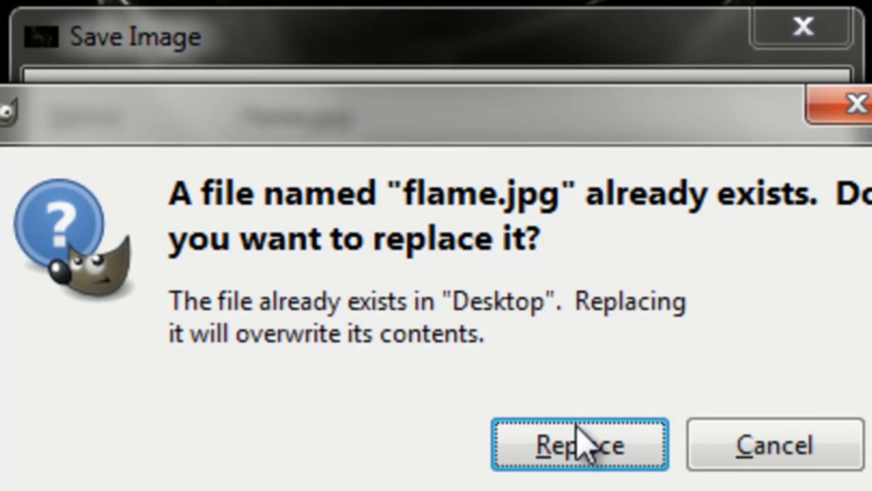
{"action": "left_click", "coordinate": [579, 444]}
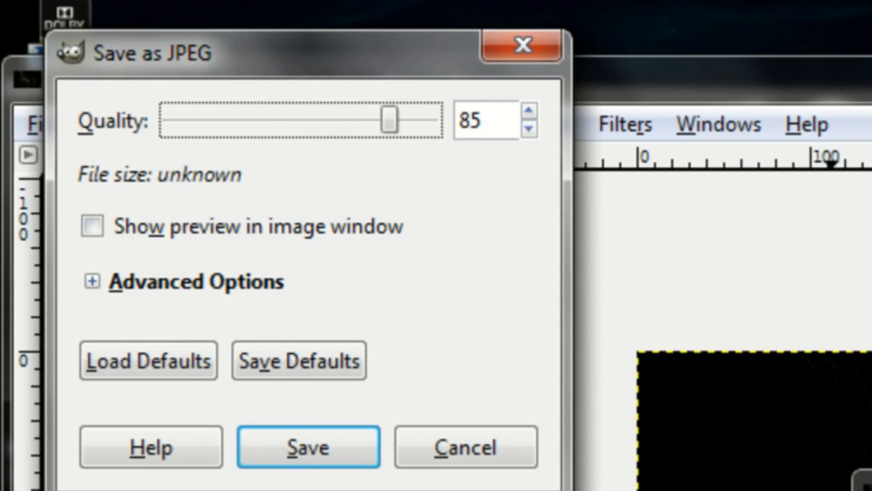
{"action": "left_click", "coordinate": [308, 445]}
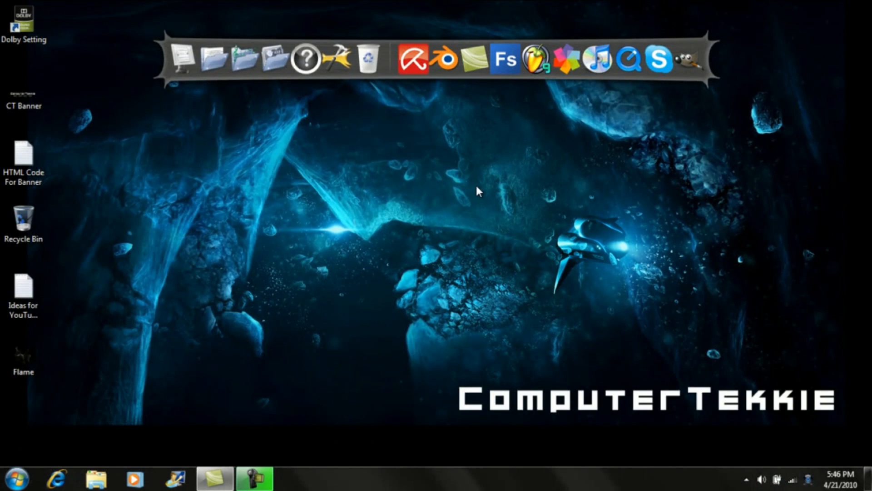
{"action": "left_click", "coordinate": [23, 353]}
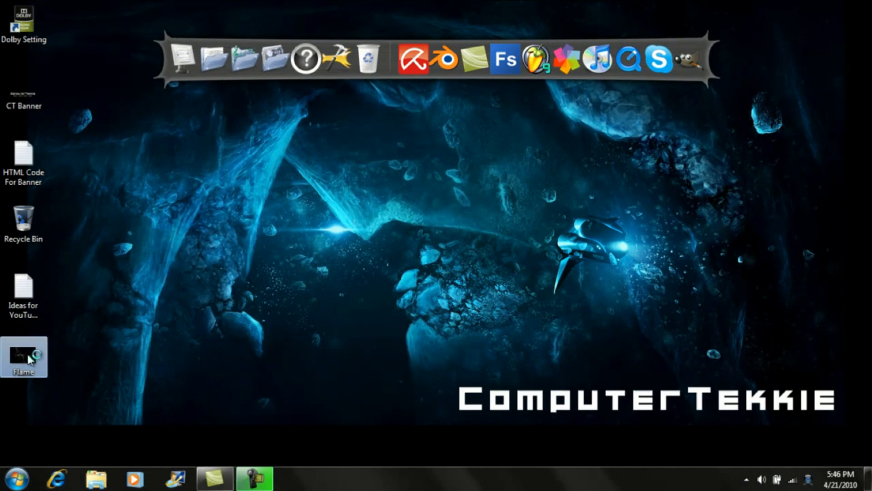
{"action": "left_click", "coordinate": [420, 330]}
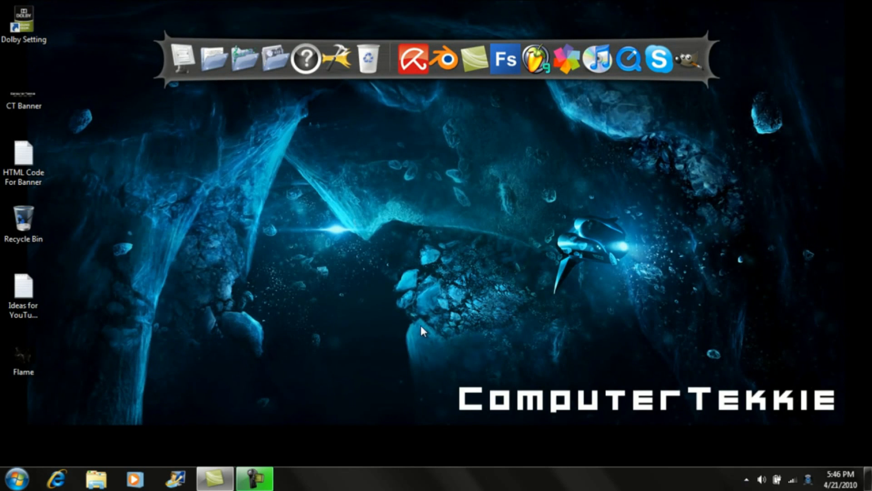
{"action": "mouse_move", "coordinate": [370, 382]}
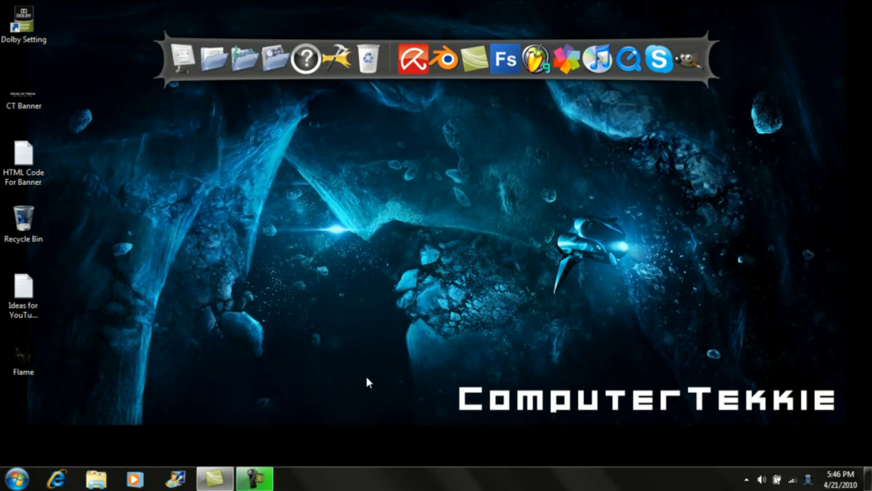